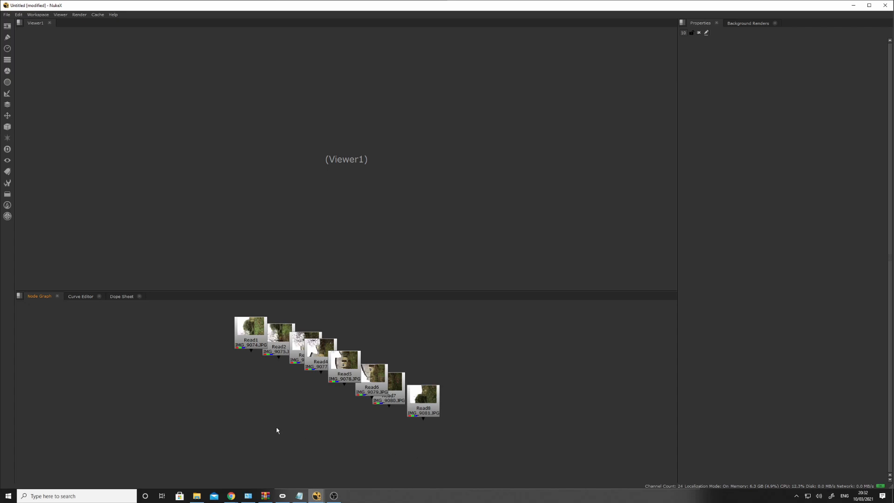
pyautogui.moveTo(250, 331)
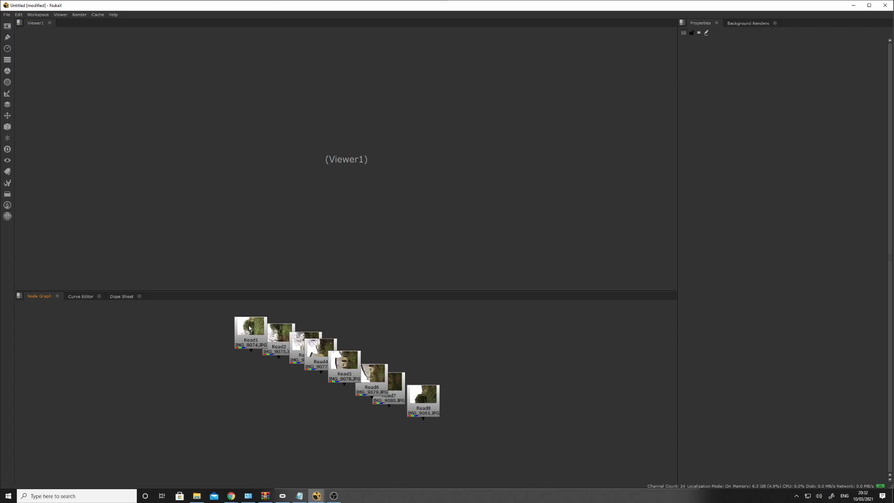
pyautogui.moveTo(185, 435)
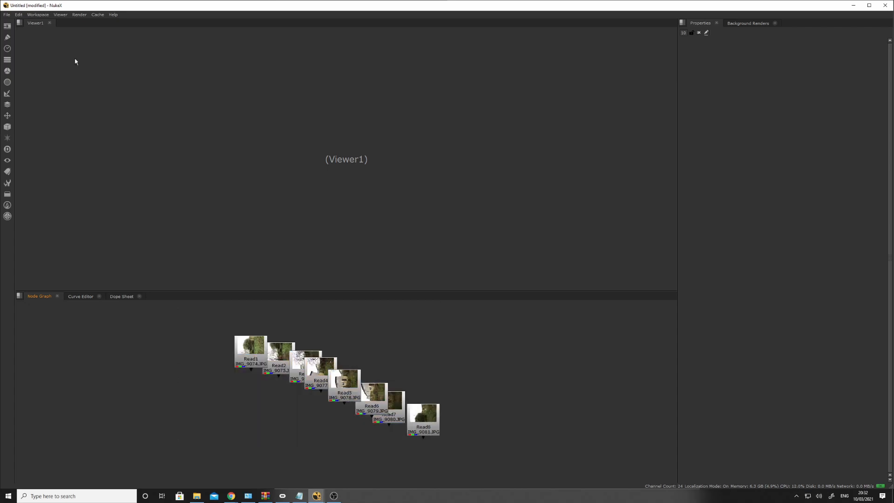
# Bring up the Project Settings showing the 1–100 frame range at 24 fps
pyautogui.click(38, 14)
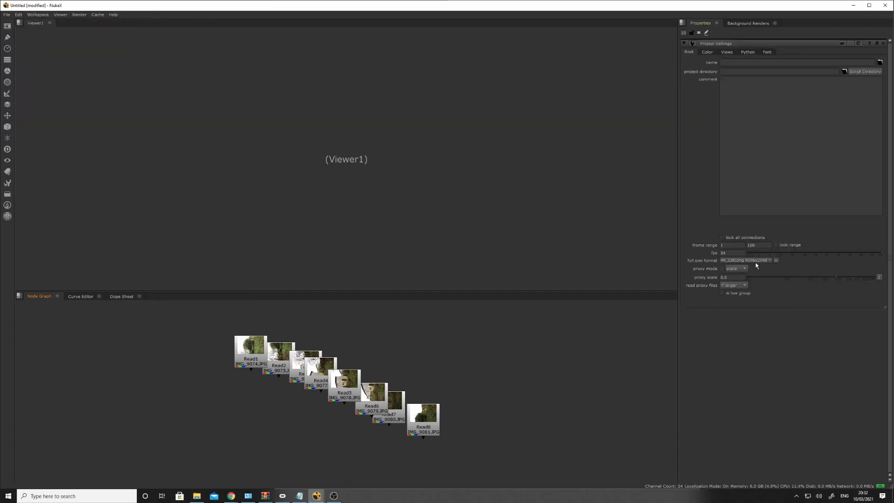
pyautogui.moveTo(253, 301)
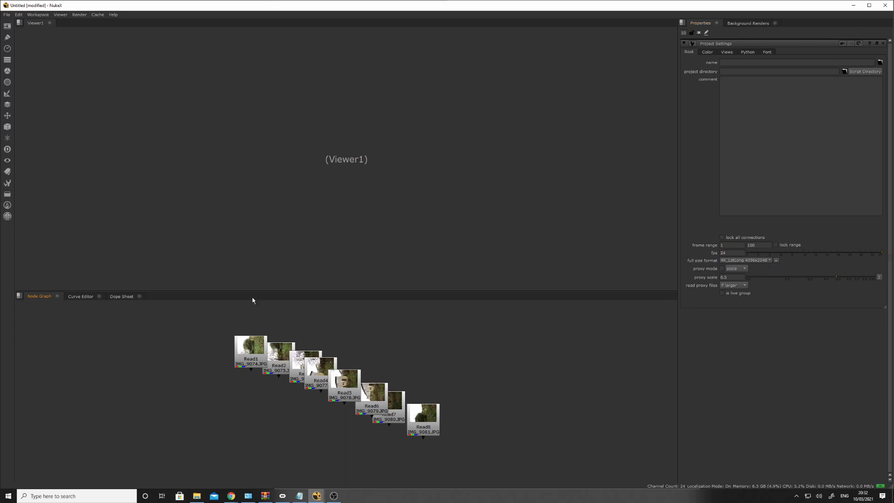
pyautogui.moveTo(238, 310)
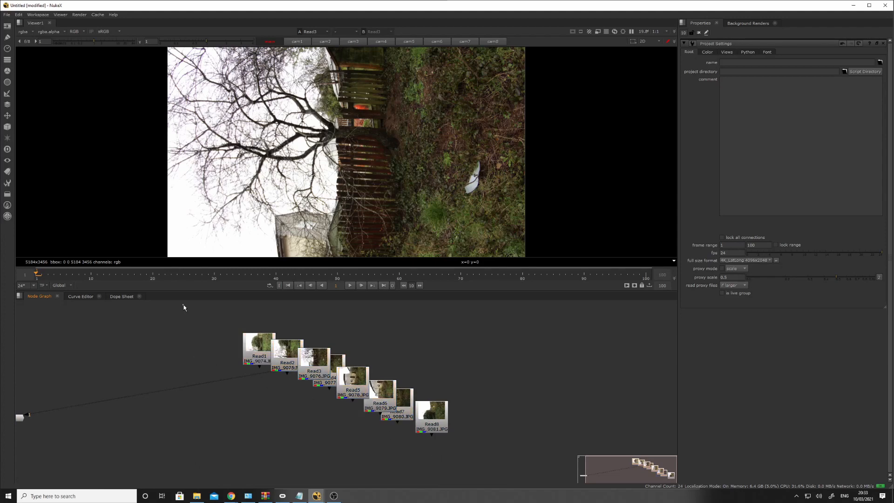
# Select all eight photo Read nodes so they can feed a C_CameraSolver
pyautogui.moveTo(185, 306); pyautogui.dragTo(453, 466)
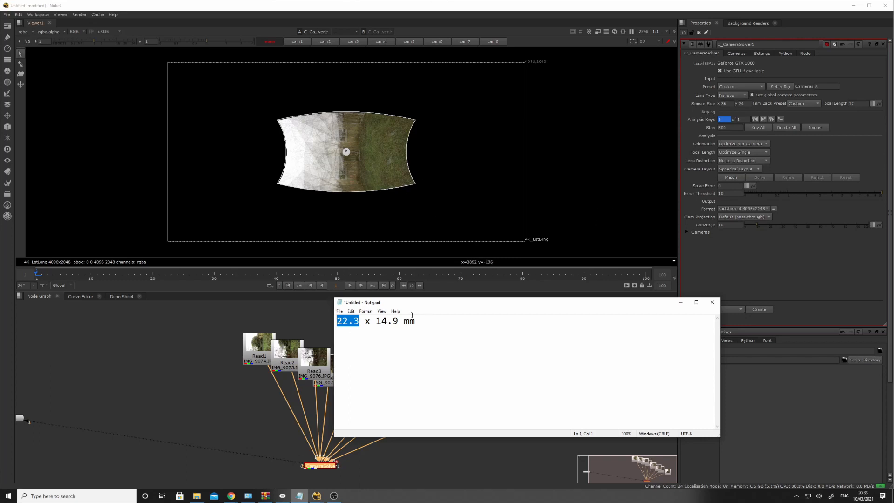
pyautogui.moveTo(651, 222)
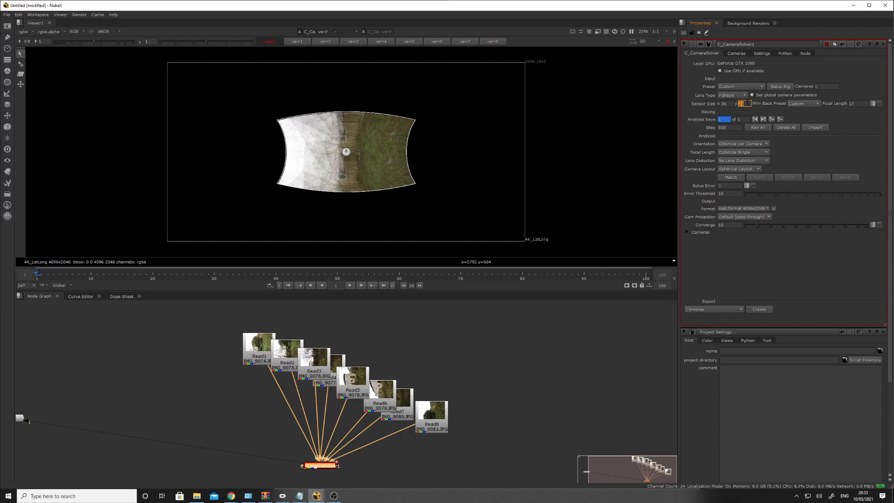
# Enter 22.3 and 14.9 mm in the C_CameraSolver Sensor Size fields
pyautogui.write('22.3')
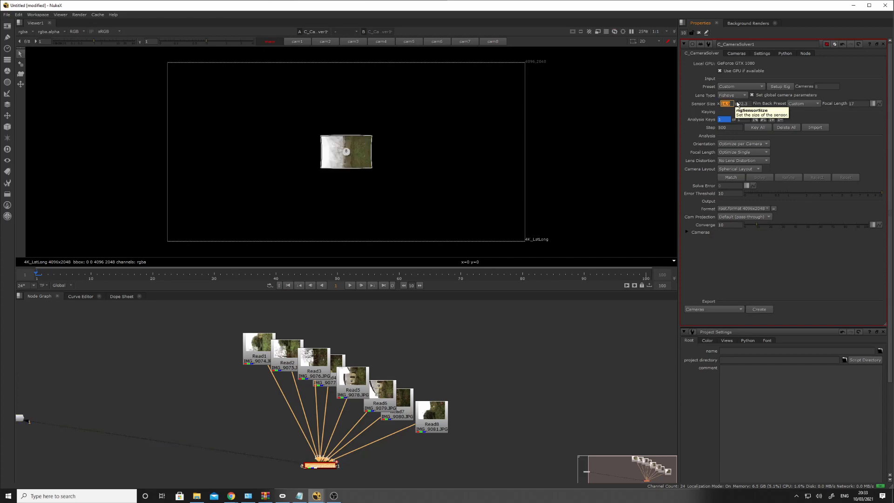
pyautogui.click(299, 496)
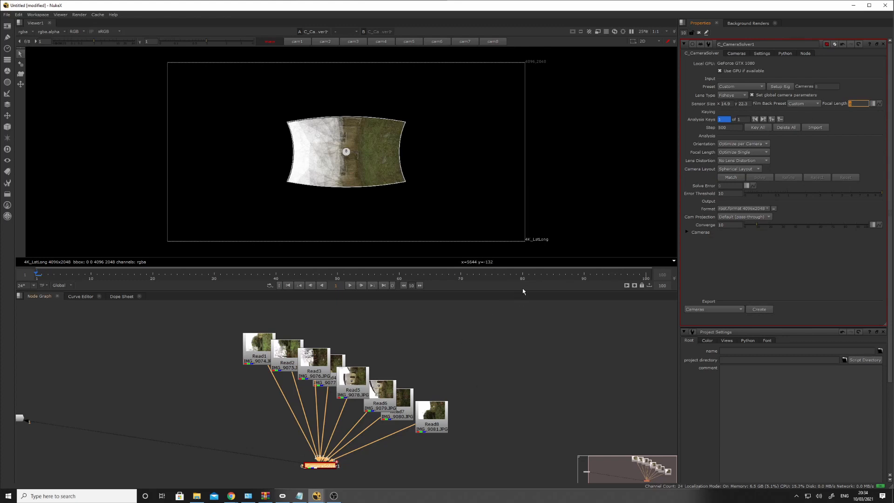
pyautogui.moveTo(531, 364)
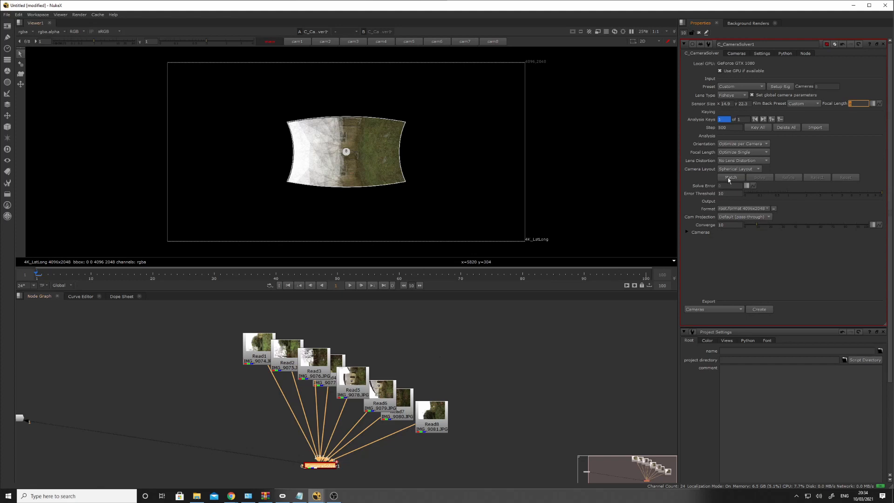
# Match features across the eight photos and solve the cameras from them
pyautogui.click(730, 177)
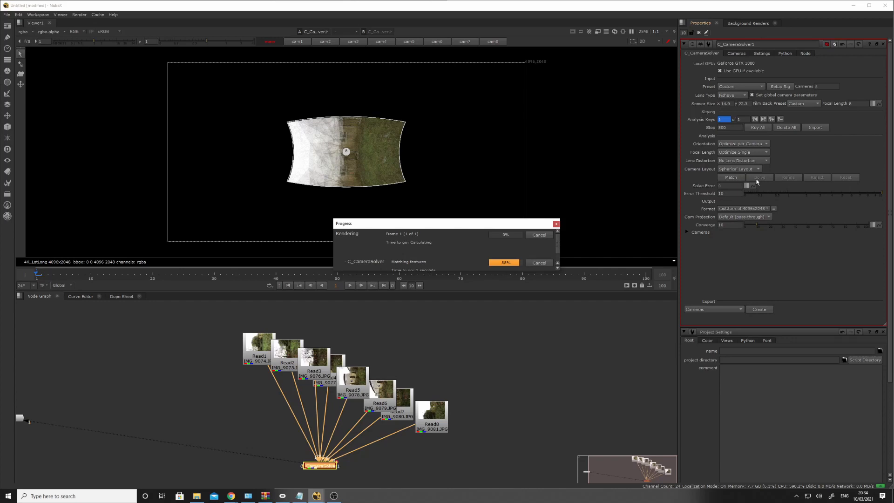
pyautogui.click(729, 177)
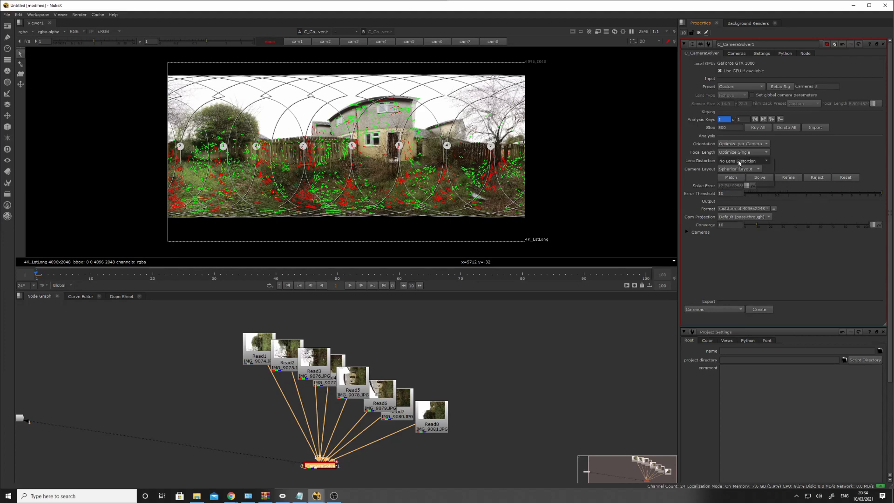
# Set Lens Distortion to Optimise Single and refine the solve repeatedly, dismissing the busy warning
pyautogui.click(743, 160)
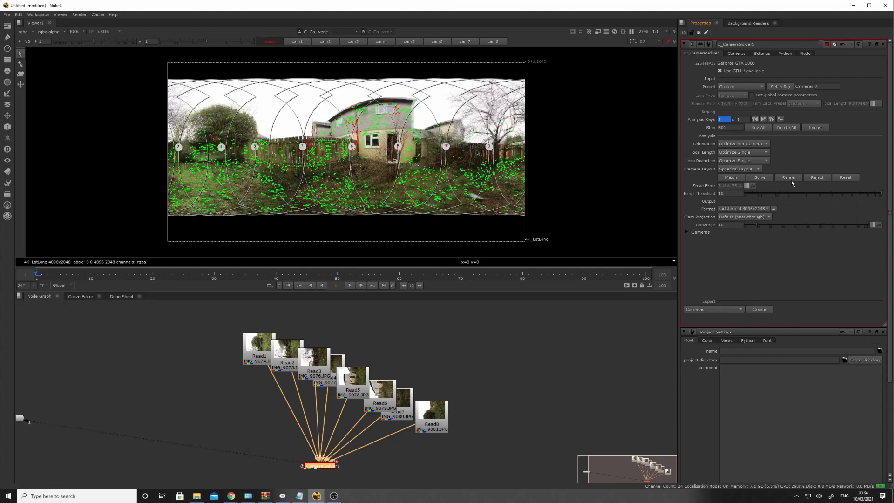
pyautogui.click(788, 177)
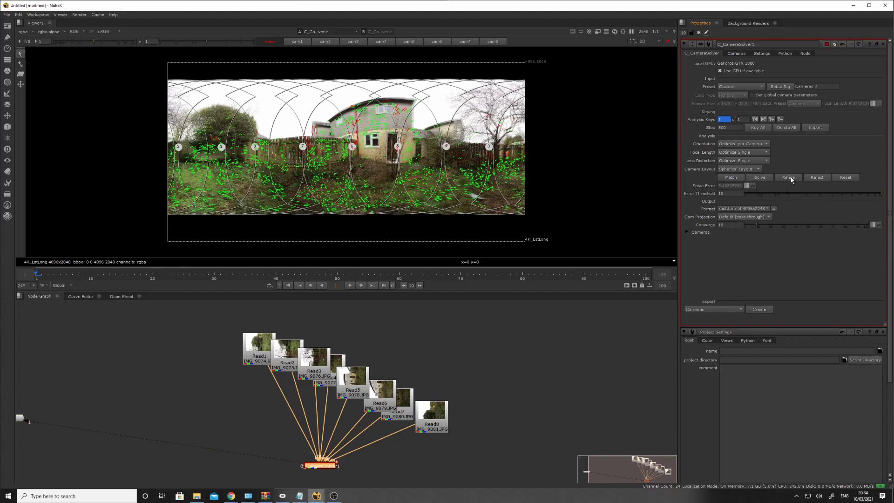
pyautogui.click(788, 176)
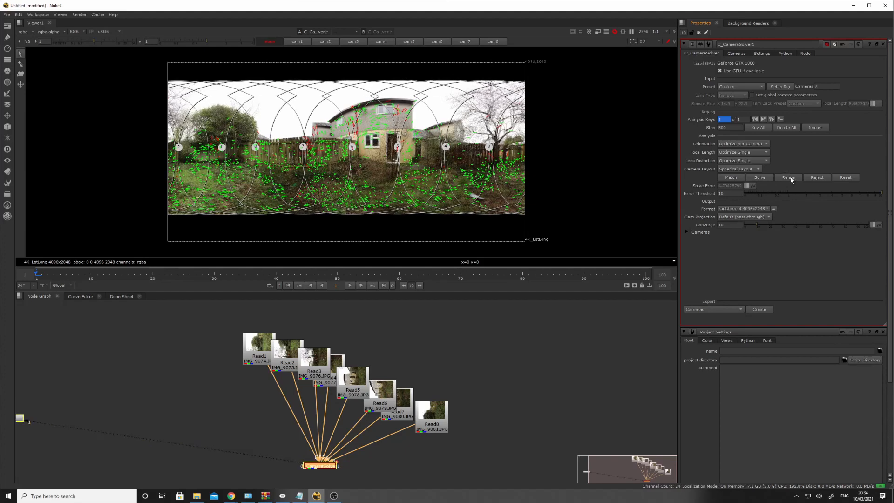
pyautogui.click(789, 177)
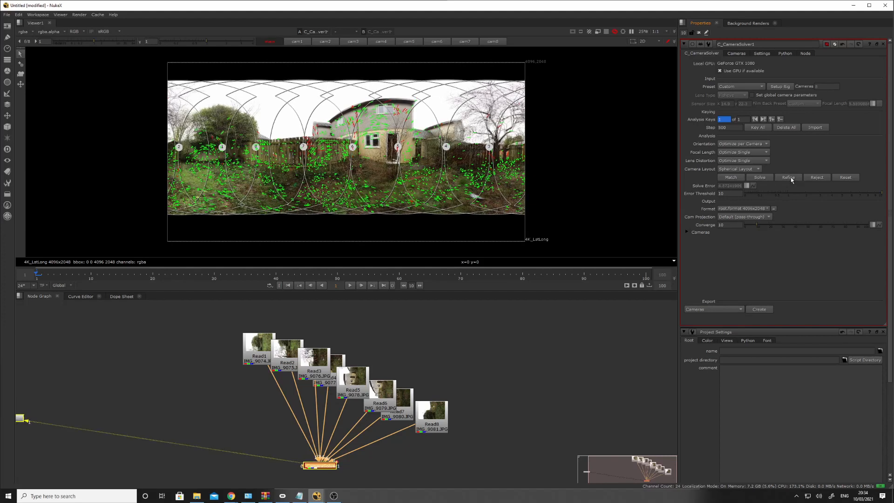
pyautogui.click(787, 177)
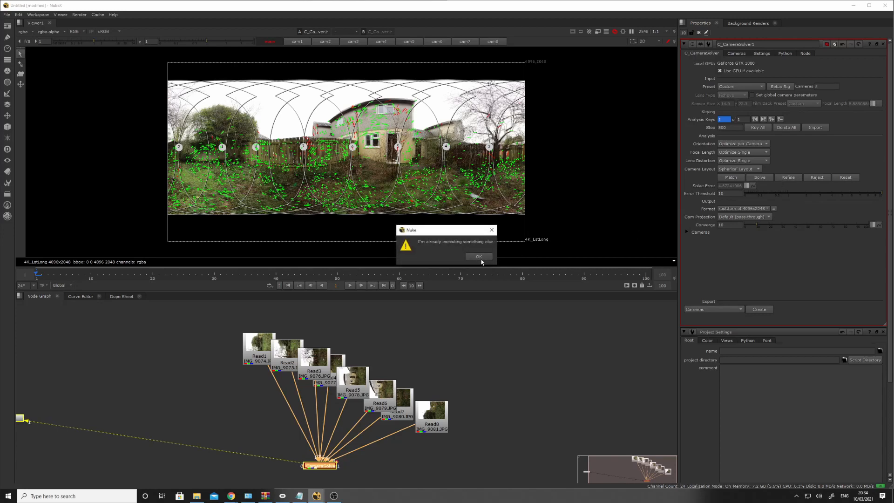
pyautogui.click(479, 256)
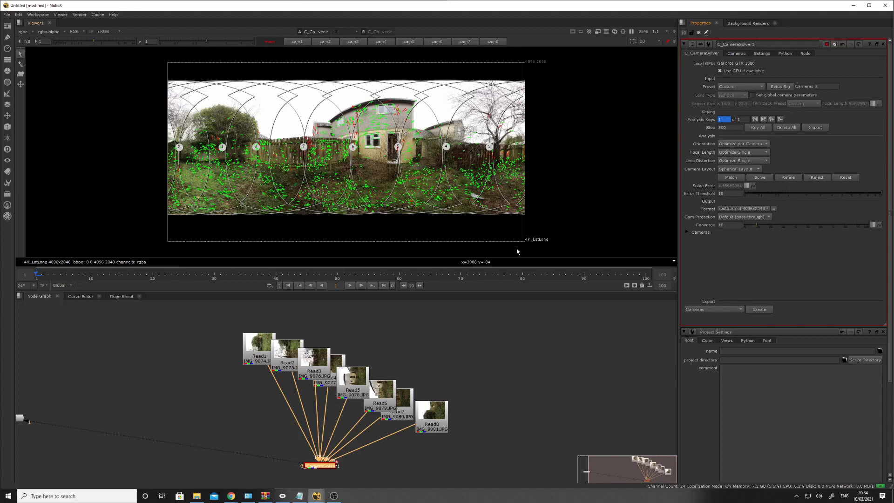
pyautogui.moveTo(756, 228)
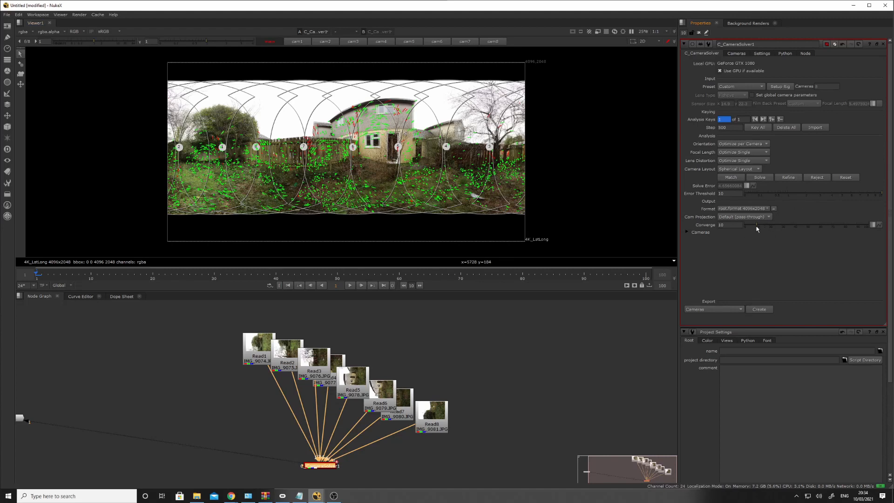
pyautogui.moveTo(756, 229)
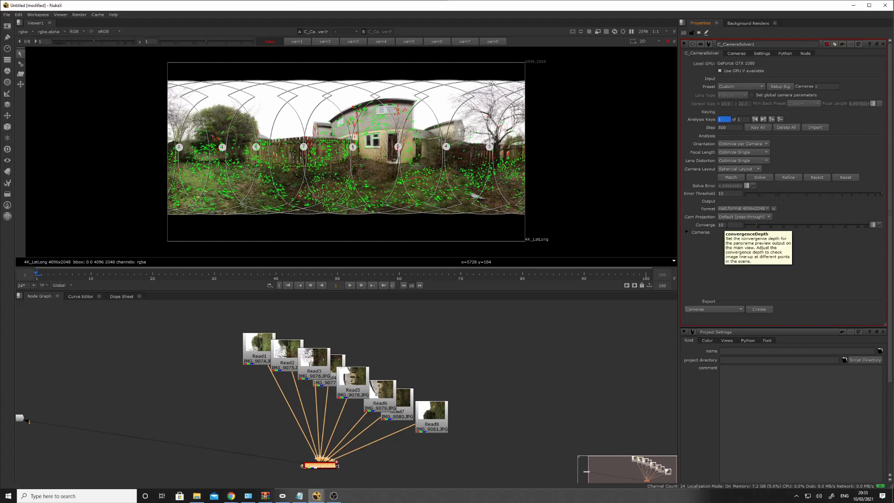
# Show the Cameras tab listing the eight solved cameras' sensor sizes and focal lengths
pyautogui.click(735, 53)
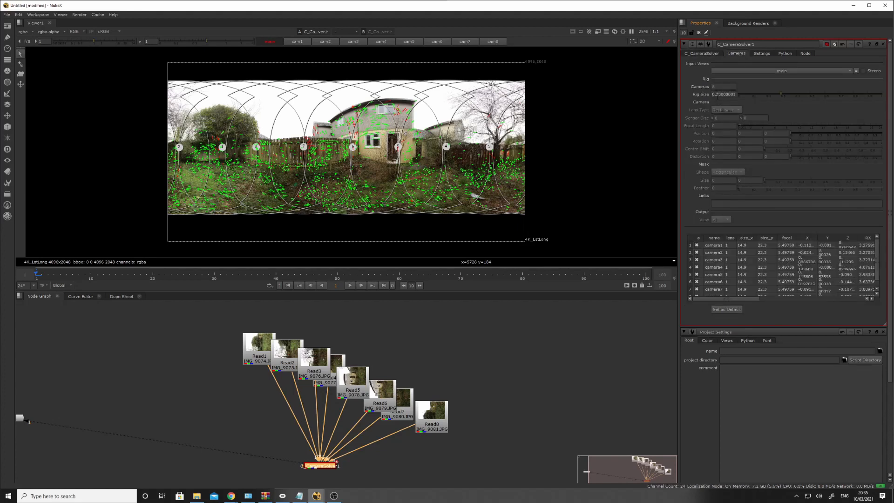
# Re-solve the camera rig, confirming the reset of the existing cameras
pyautogui.click(724, 94)
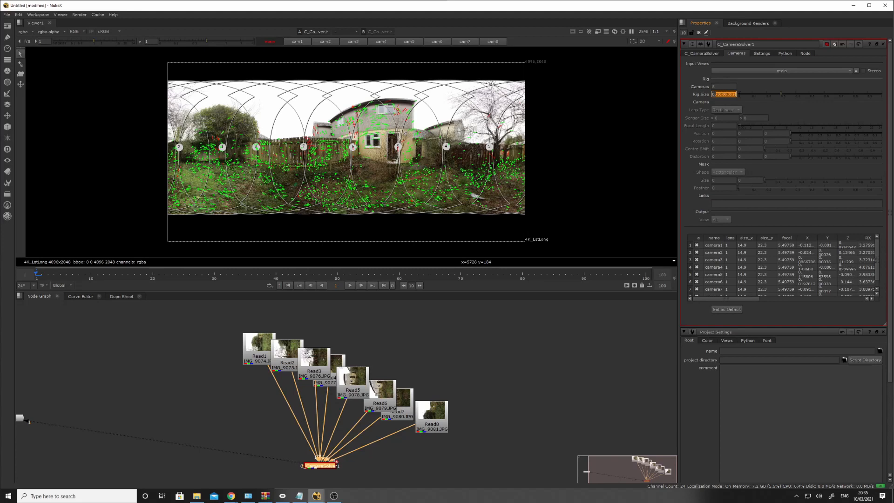
pyautogui.moveTo(724, 94)
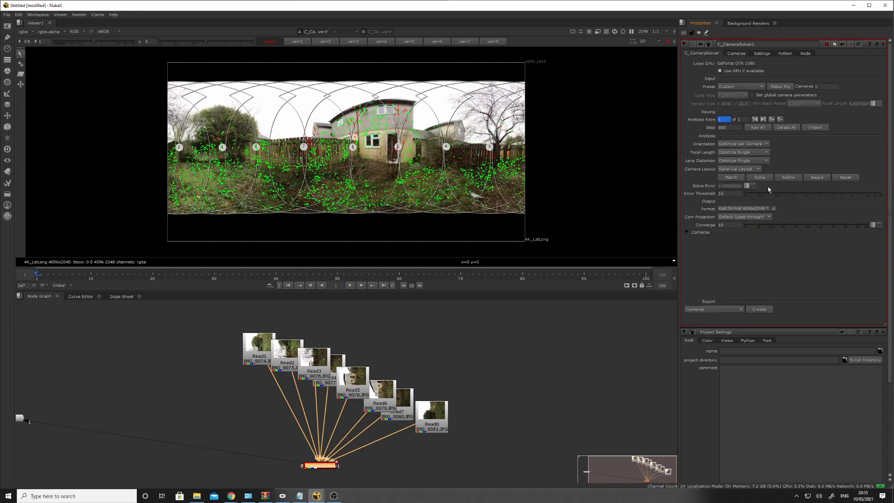
pyautogui.click(731, 177)
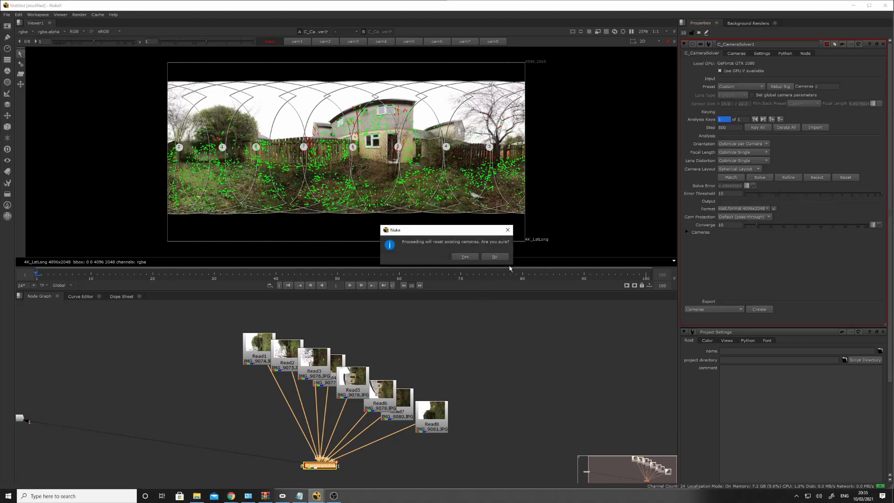
pyautogui.click(463, 256)
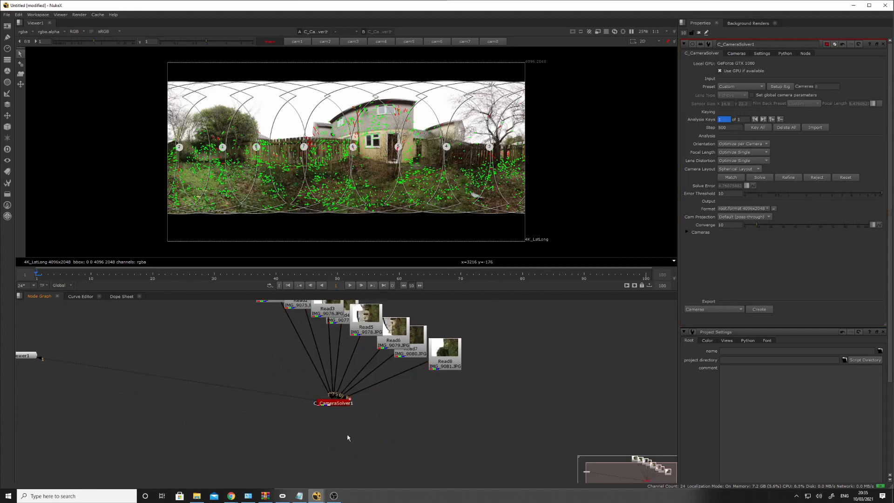
# Add a C_Stitcher node connected below C_CameraSolver1
pyautogui.click(333, 403)
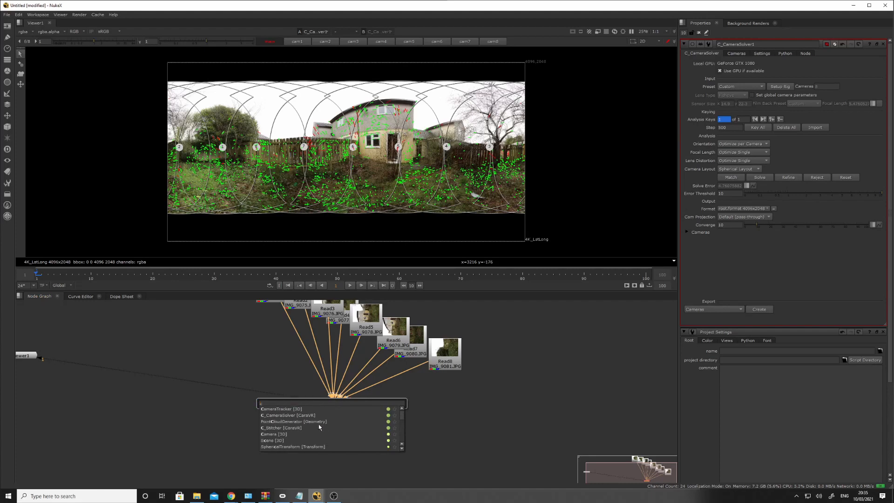
pyautogui.click(280, 427)
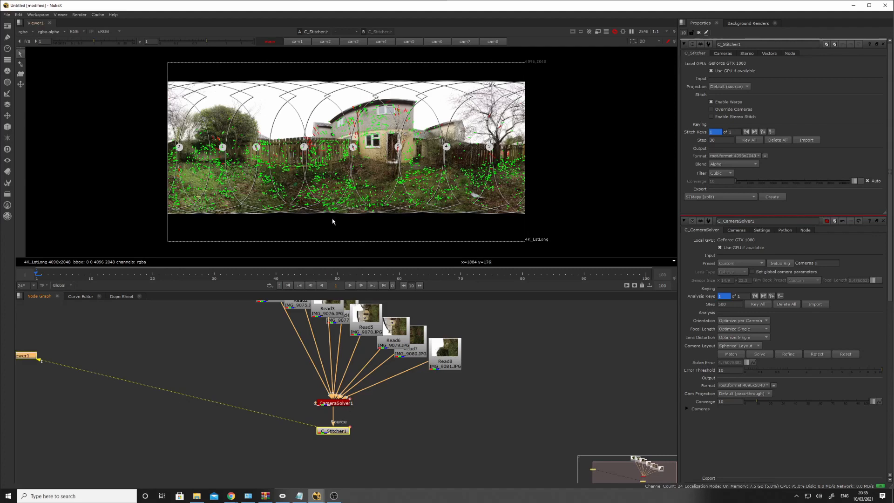
pyautogui.moveTo(428, 169)
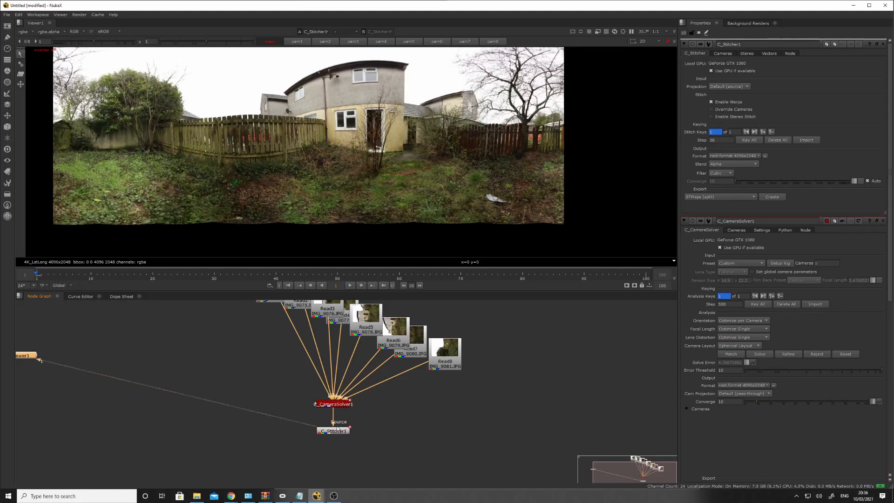
pyautogui.moveTo(390, 103)
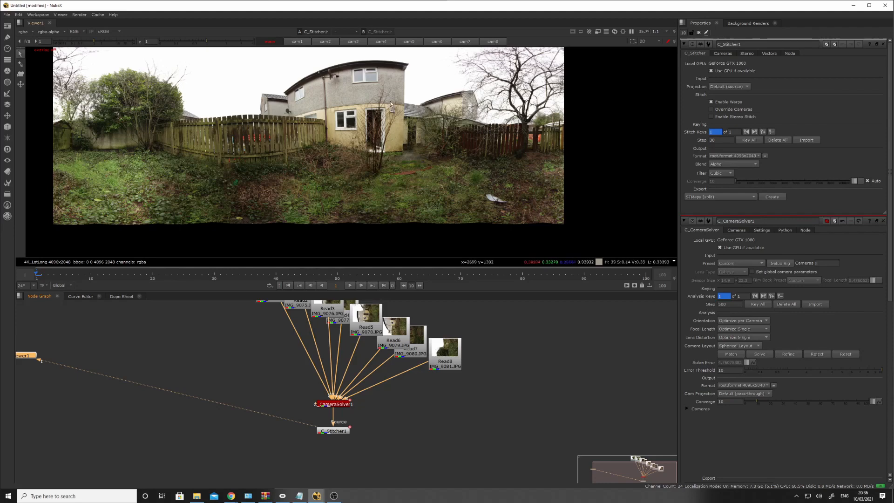
pyautogui.moveTo(404, 115)
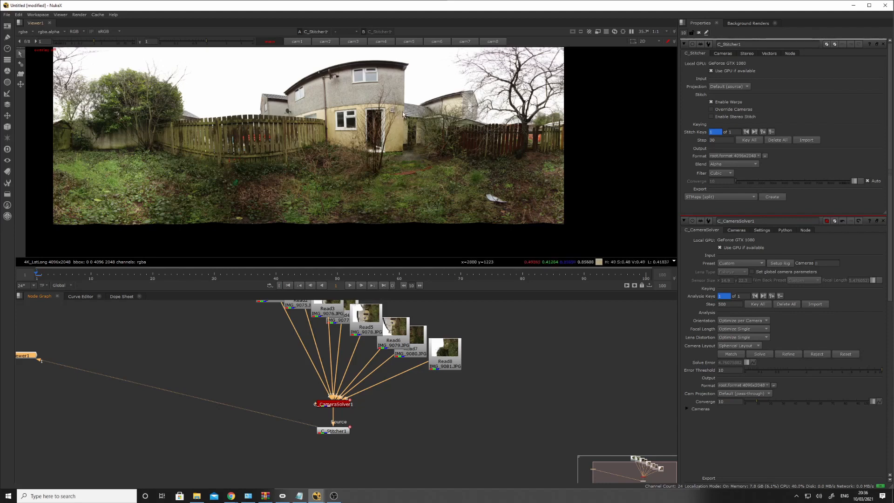
pyautogui.moveTo(409, 135)
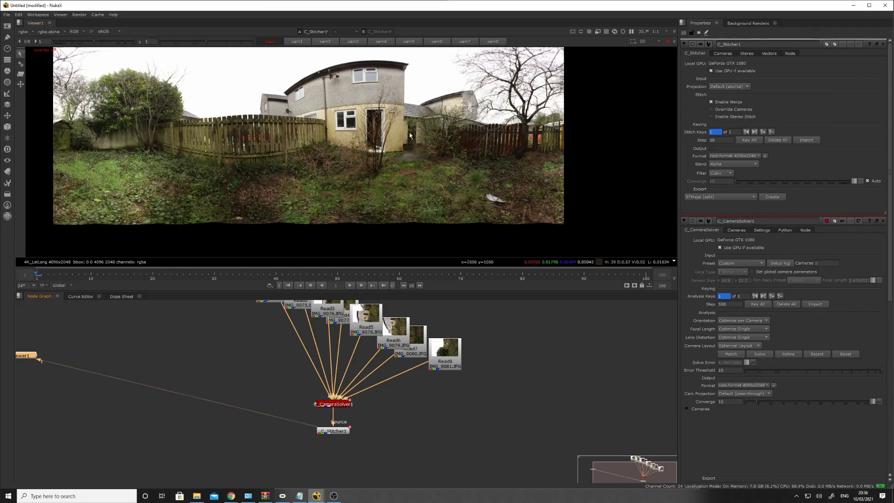
pyautogui.moveTo(405, 87)
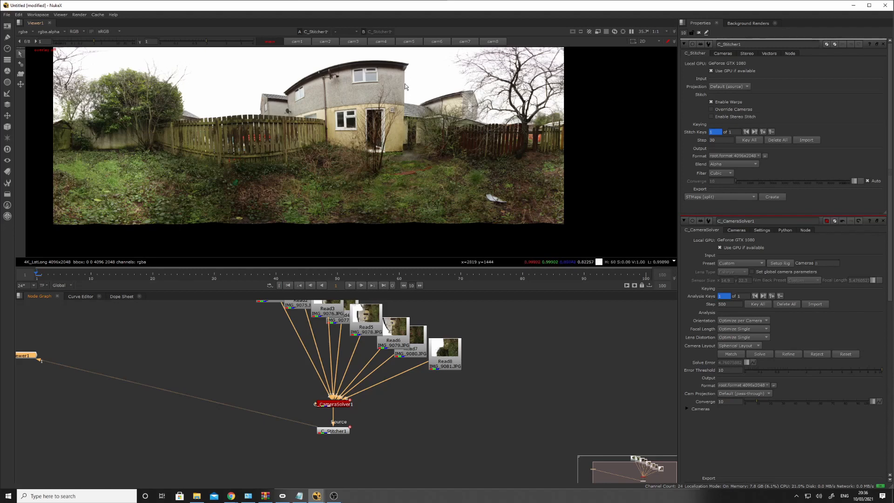
pyautogui.moveTo(260, 144)
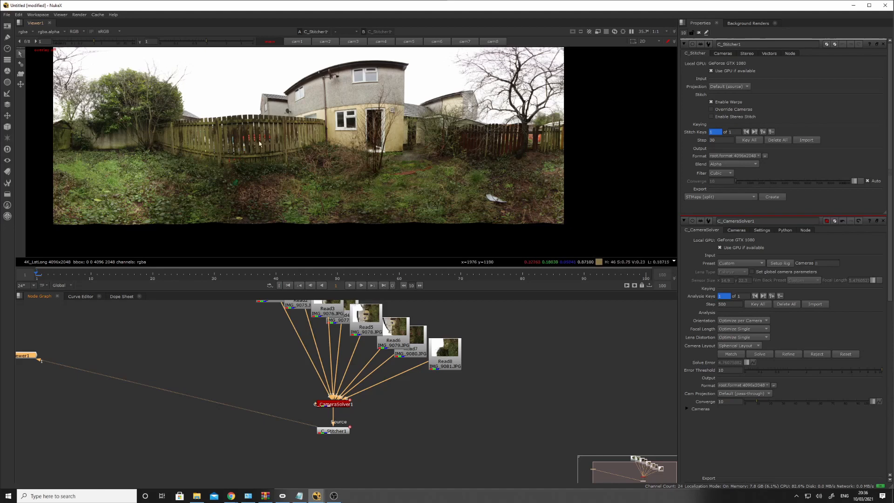
pyautogui.moveTo(279, 164)
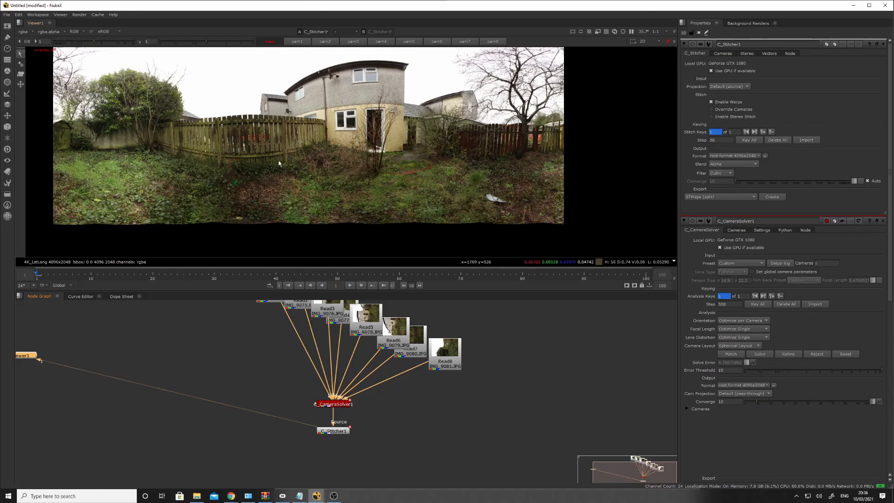
pyautogui.moveTo(355, 179)
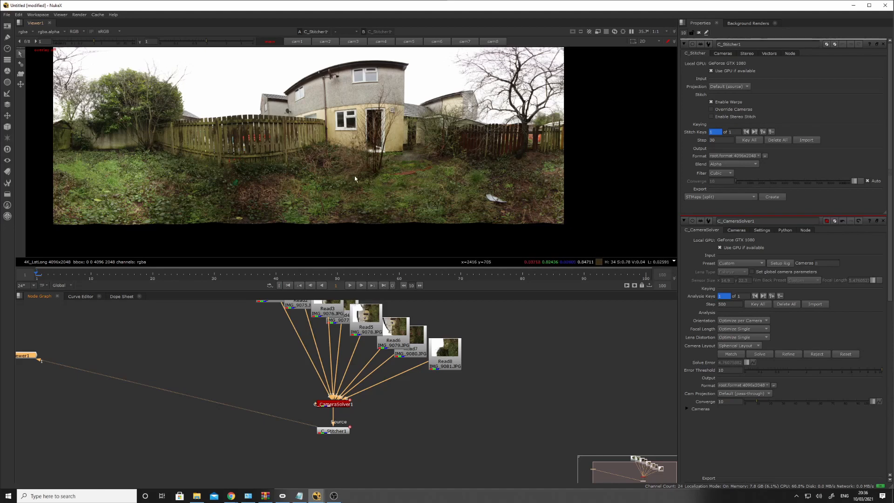
pyautogui.moveTo(416, 117)
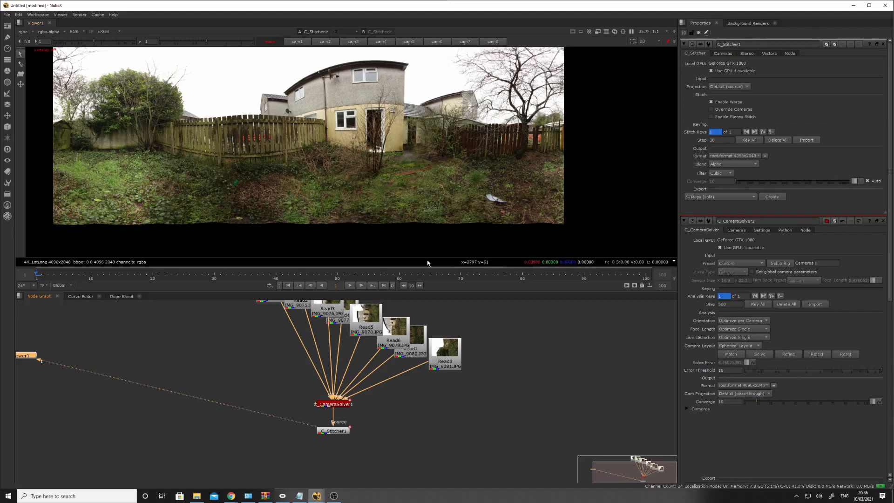
# Select the C_Stitcher1 node after inspecting its stitched 4K lat-long output
pyautogui.click(333, 431)
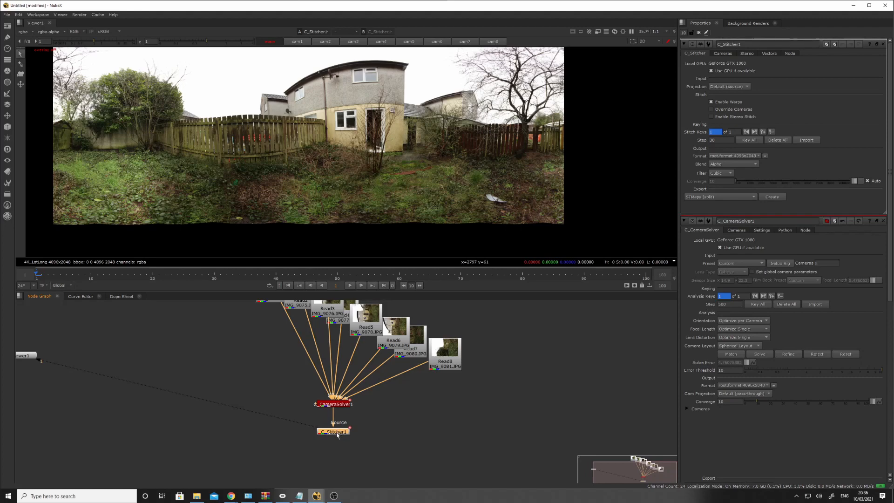
# Add a SphericalTransform node after C_Stitcher1 with lat-long projections
pyautogui.click(333, 431)
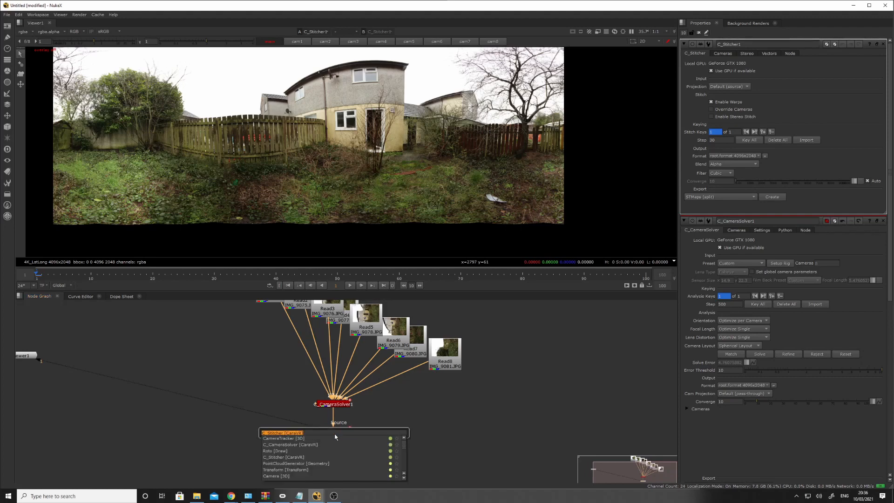
pyautogui.click(280, 432)
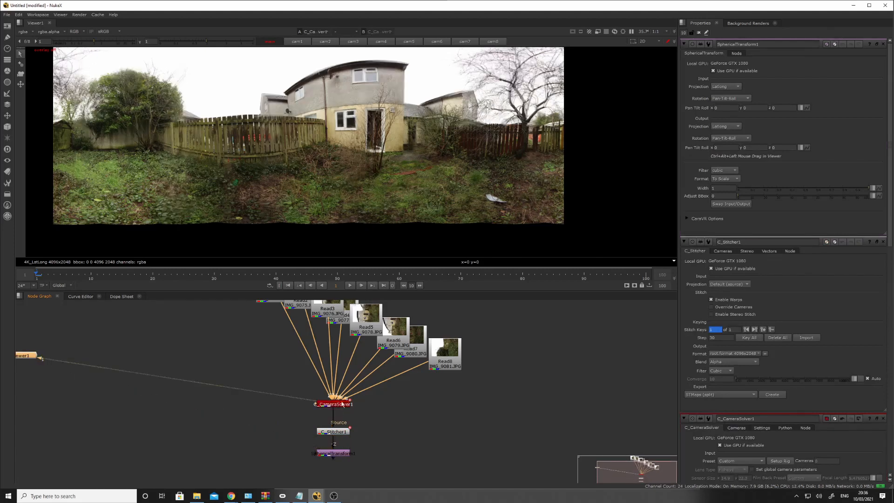
# Set the camera solver rig's rotate z to 0 in its Settings transform to level the panorama
pyautogui.click(334, 403)
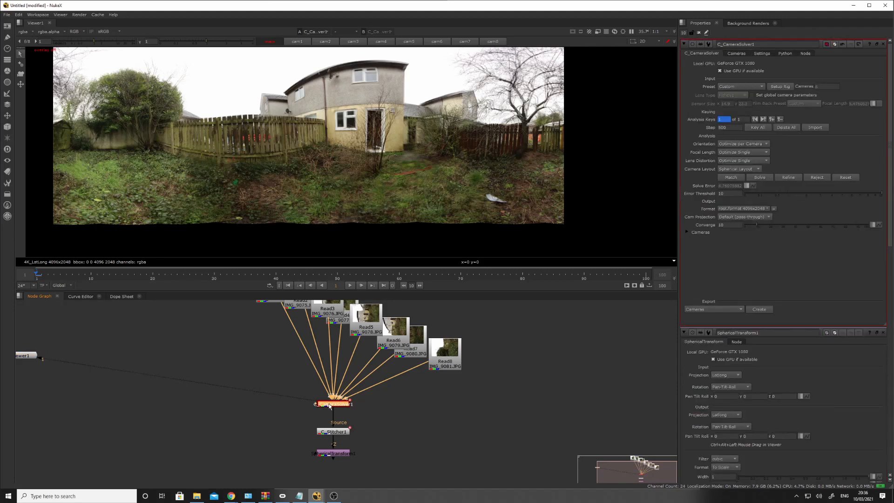
pyautogui.click(735, 53)
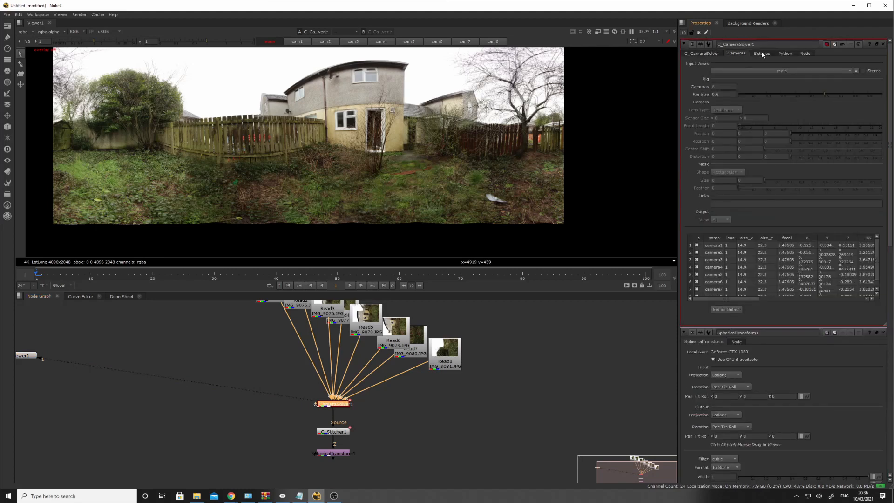
pyautogui.click(762, 53)
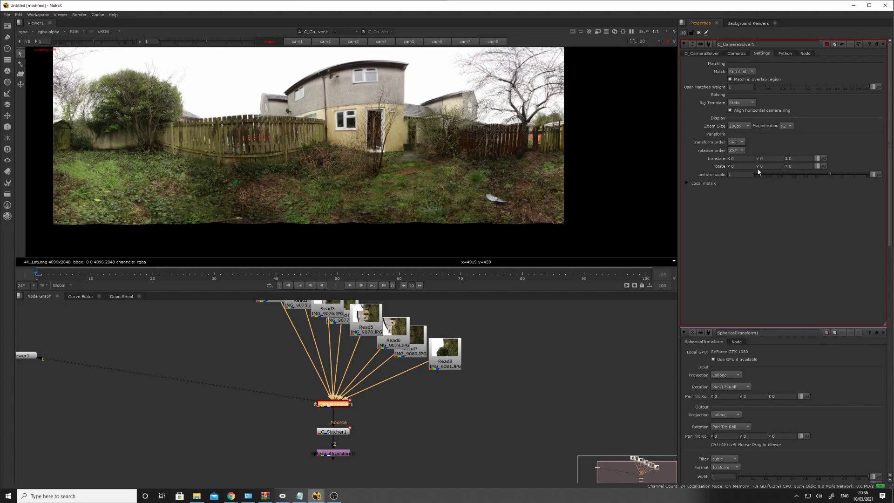
pyautogui.click(798, 165)
pyautogui.write('18')
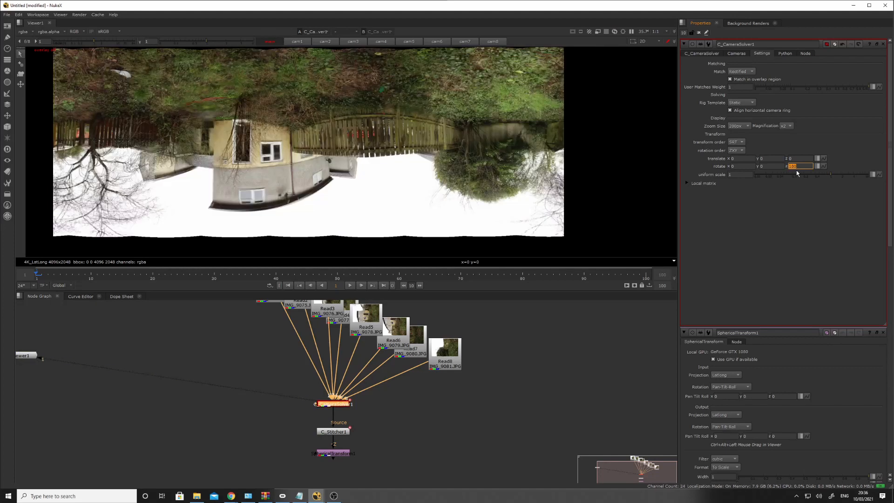
pyautogui.write('0')
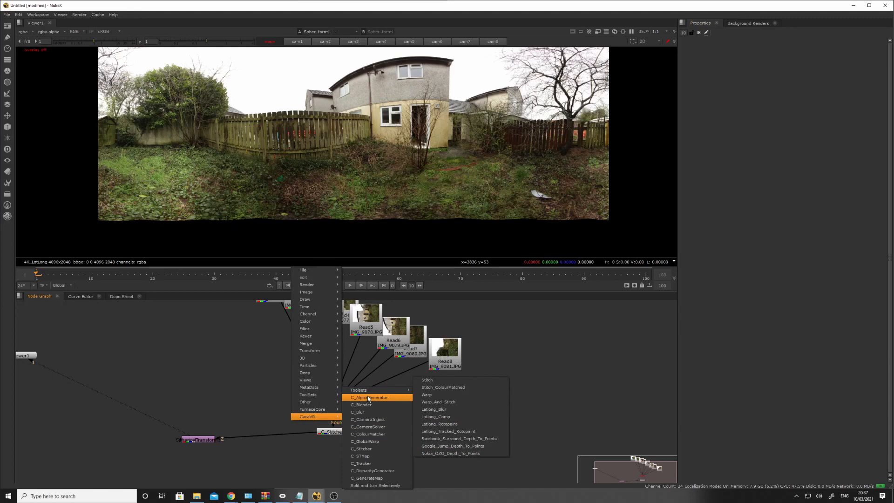
pyautogui.moveTo(449, 410)
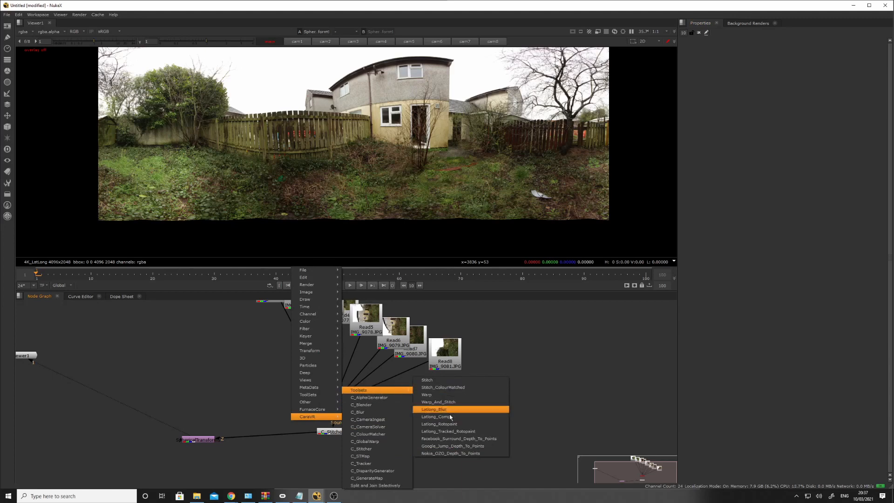
pyautogui.moveTo(450, 424)
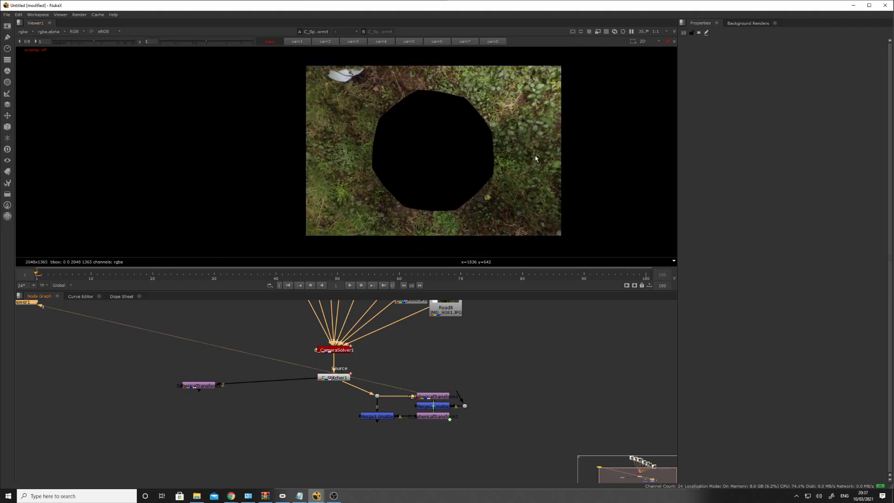
# Keep the spherical transform's output Rectilinear and lower its focal to 11.9 for a wider ground view
pyautogui.click(433, 396)
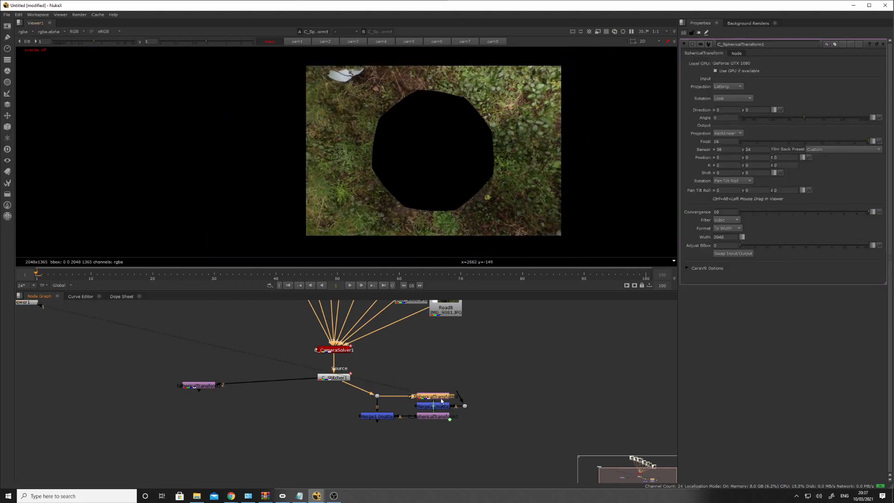
pyautogui.click(728, 133)
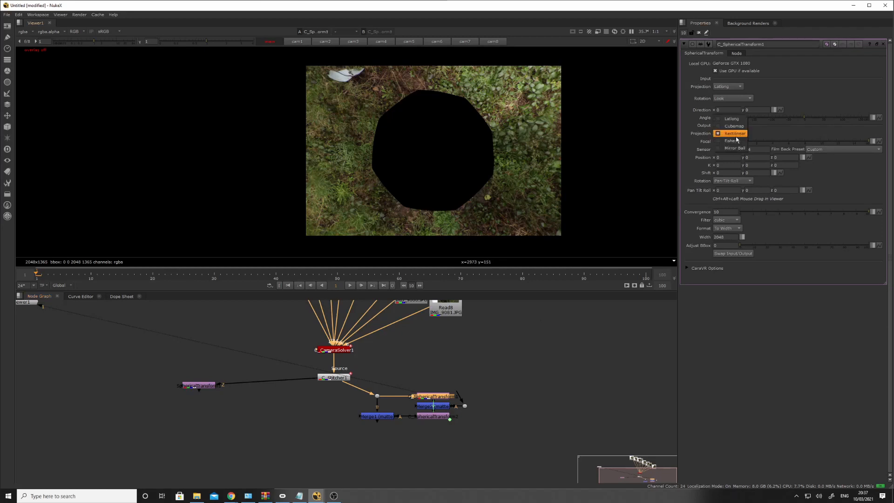
pyautogui.click(736, 134)
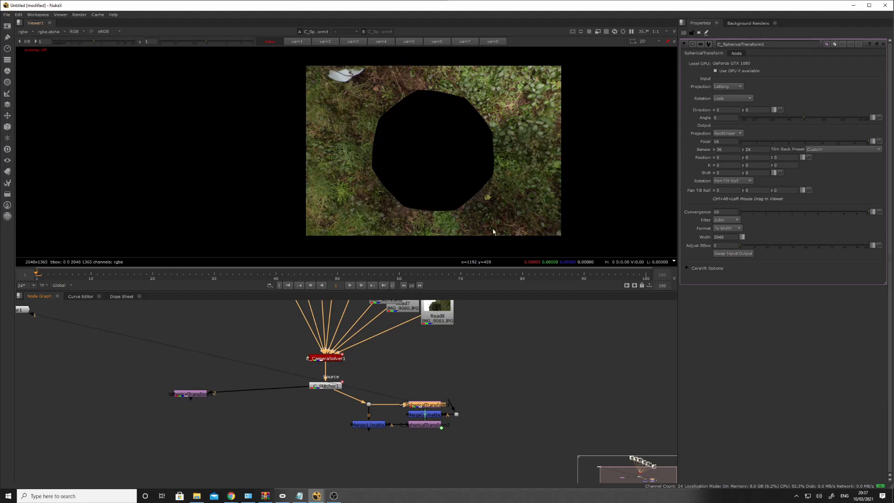
pyautogui.moveTo(824, 153)
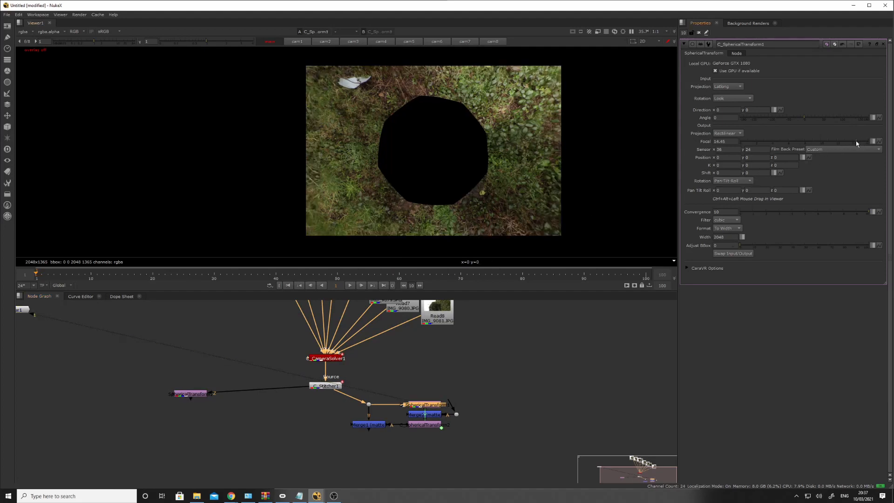
pyautogui.write('11.9')
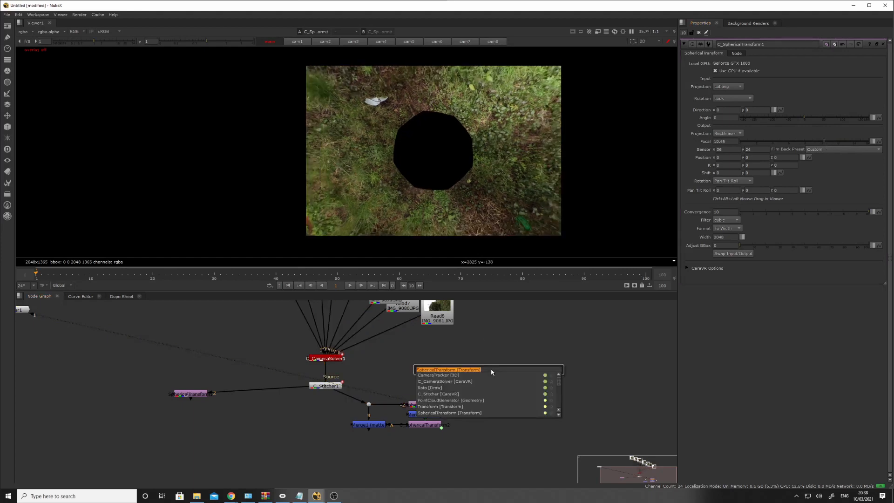
# Add a Roto node after the spherical transform with a Bezier shape outlining the nadir hole
pyautogui.write('rot')
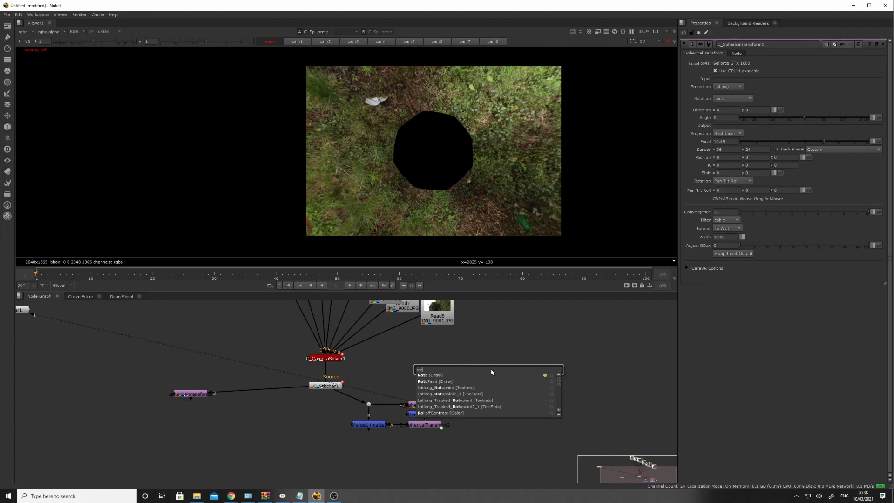
pyautogui.click(428, 375)
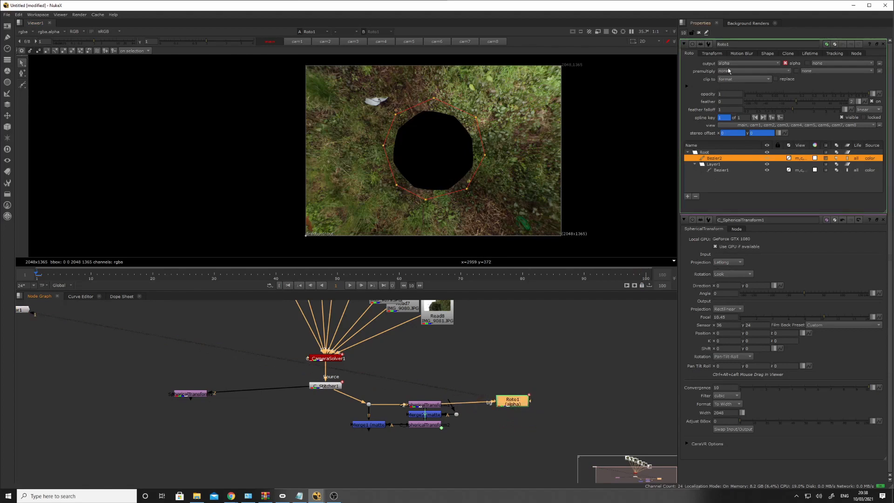
pyautogui.click(711, 53)
pyautogui.write('tor')
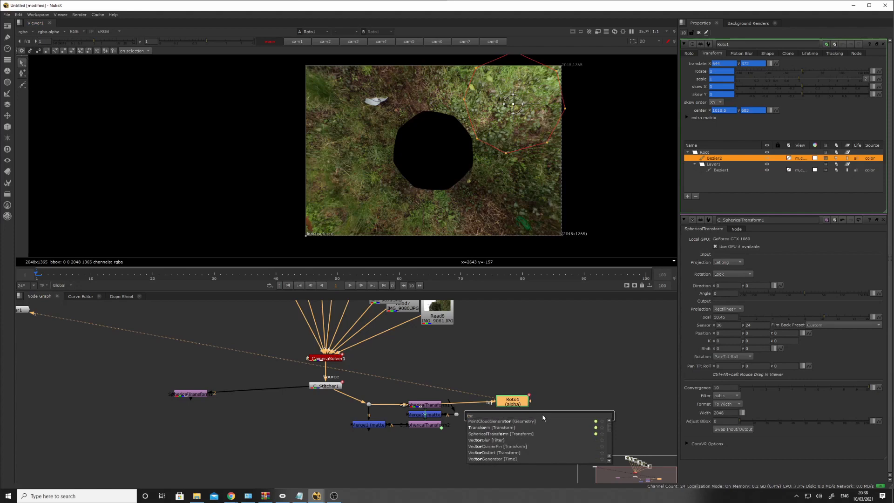
pyautogui.moveTo(505, 429)
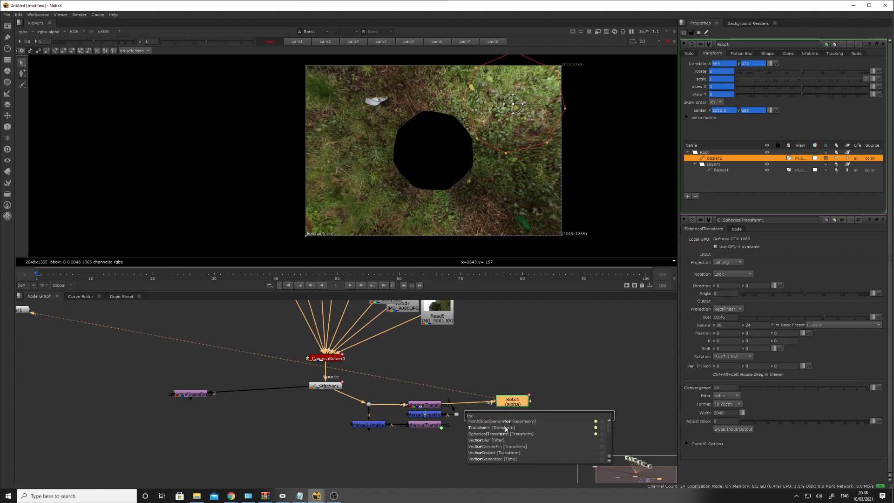
# Add a Transform node below the Roto offsetting the ground view by about -644, -372
pyautogui.click(489, 428)
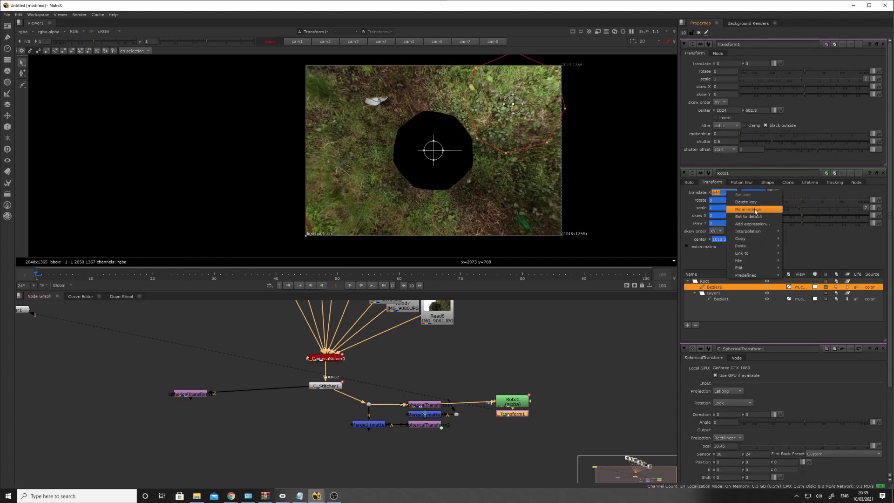
pyautogui.click(746, 208)
pyautogui.write('-544')
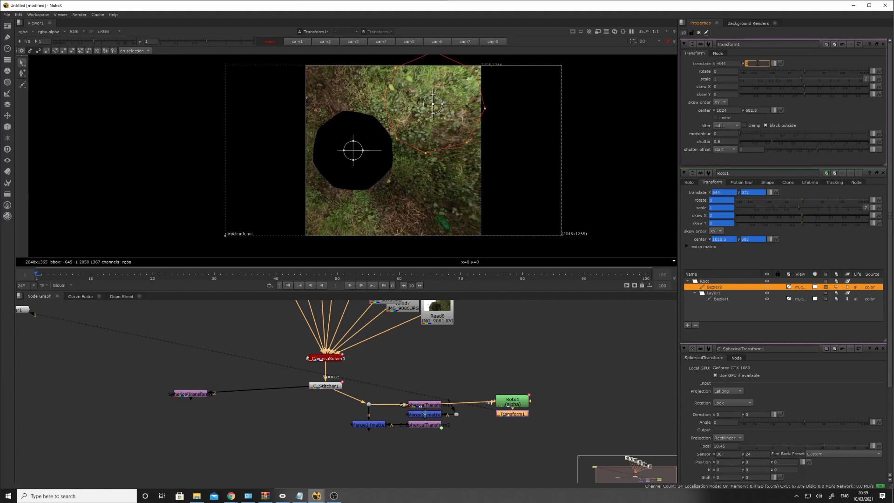
pyautogui.write('-372')
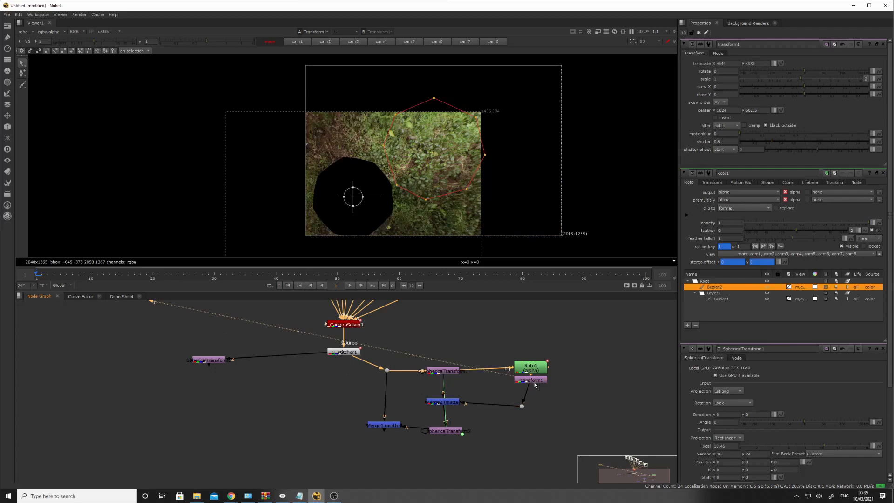
pyautogui.moveTo(382, 89)
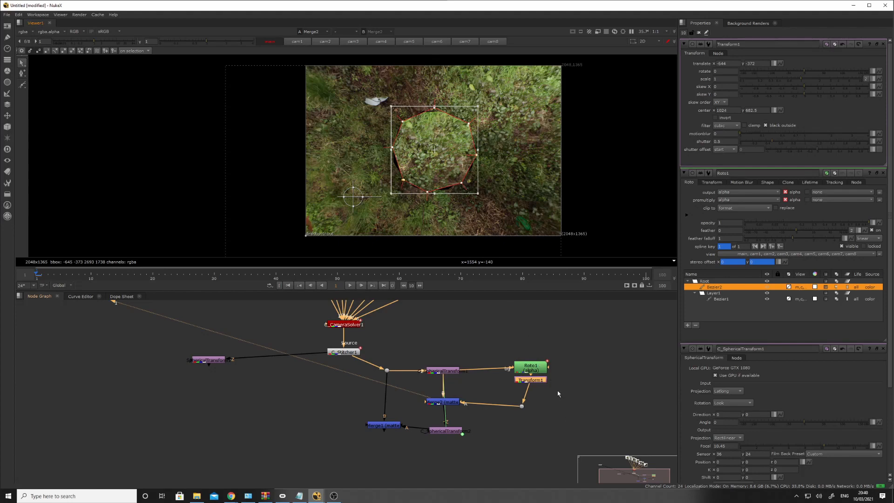
pyautogui.moveTo(507, 153)
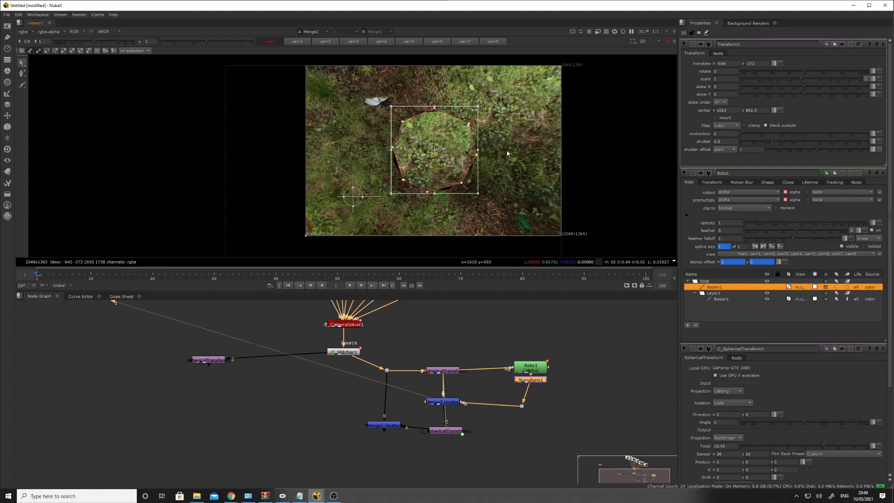
pyautogui.moveTo(539, 392)
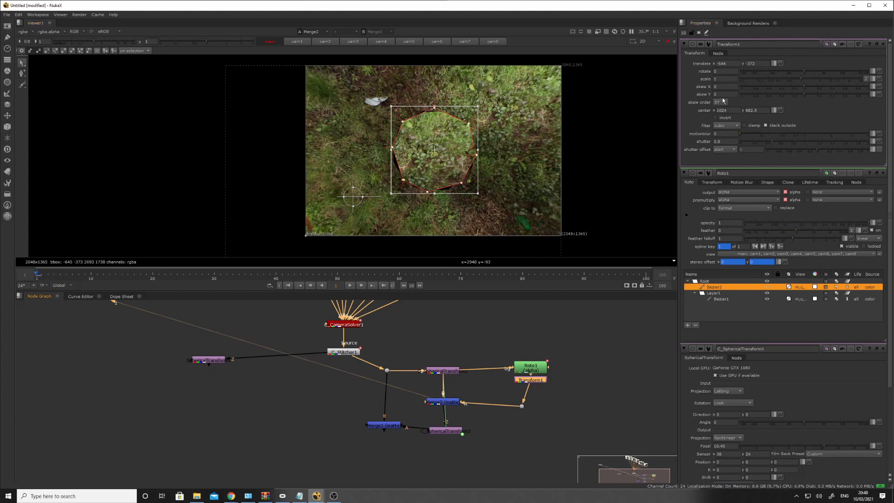
# Scale the grass patch transform to 1.2 and review the roto shape's settings for feathering
pyautogui.click(726, 79)
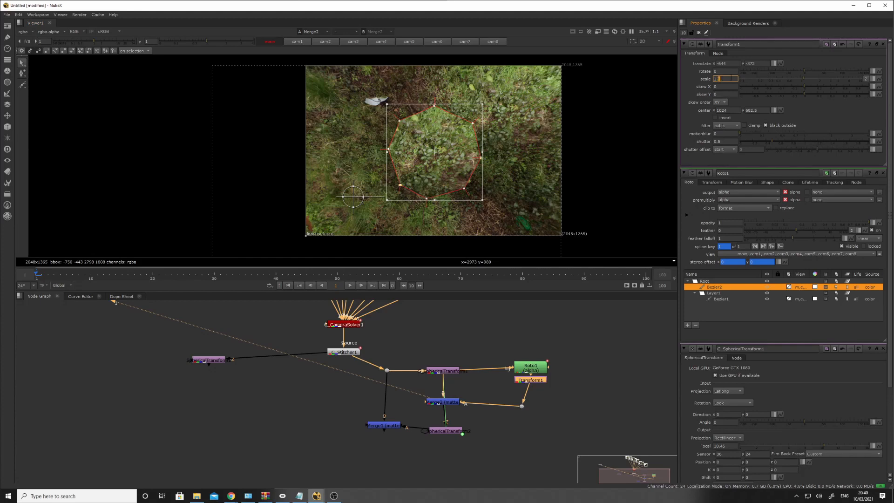
pyautogui.write('1.2')
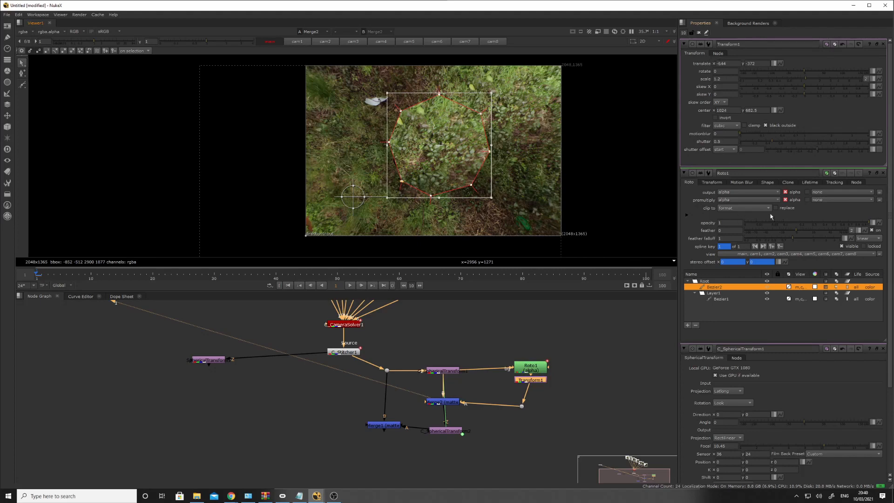
pyautogui.click(711, 182)
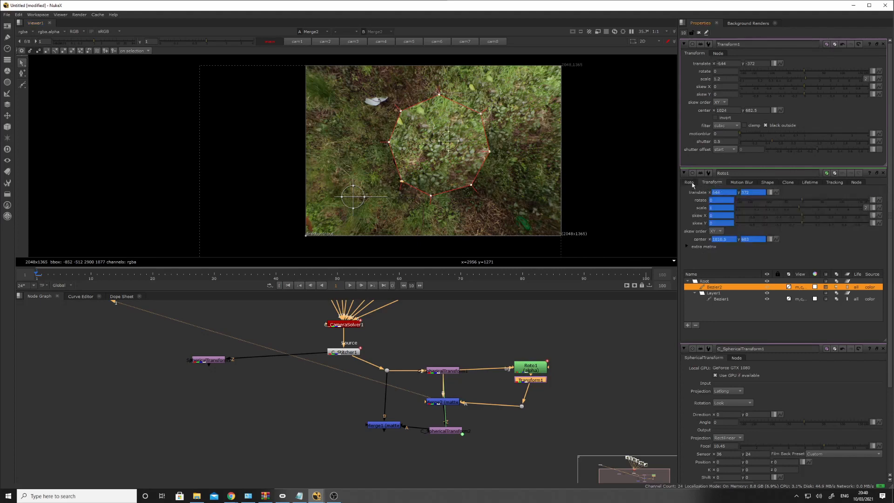
pyautogui.click(689, 182)
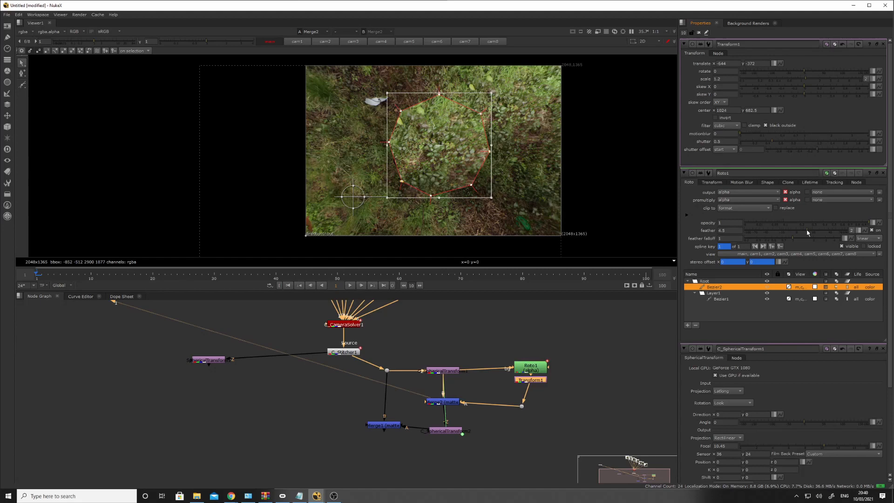